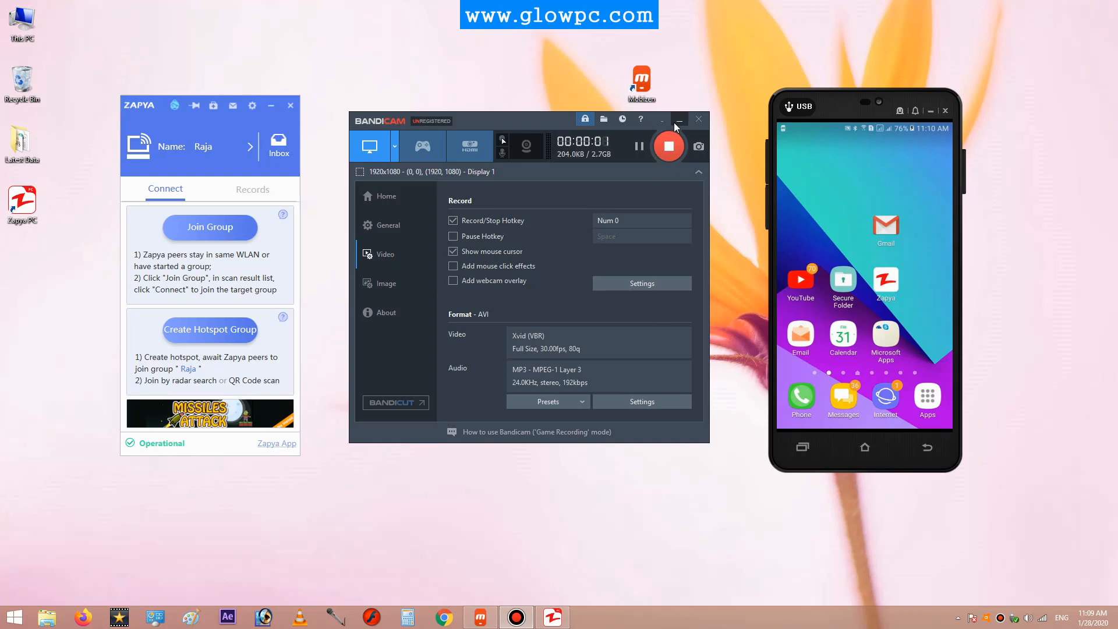
# Step: Minimize the Bandicam recorder window to uncover Zapya PC and the phone mirror
pyautogui.click(678, 119)
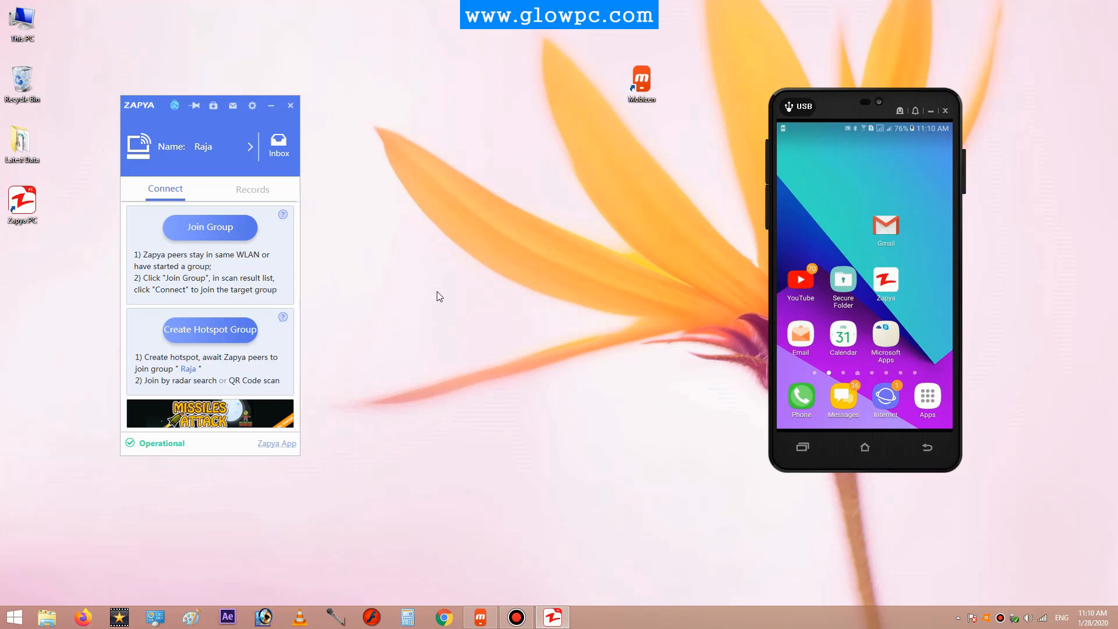
pyautogui.moveTo(239, 191)
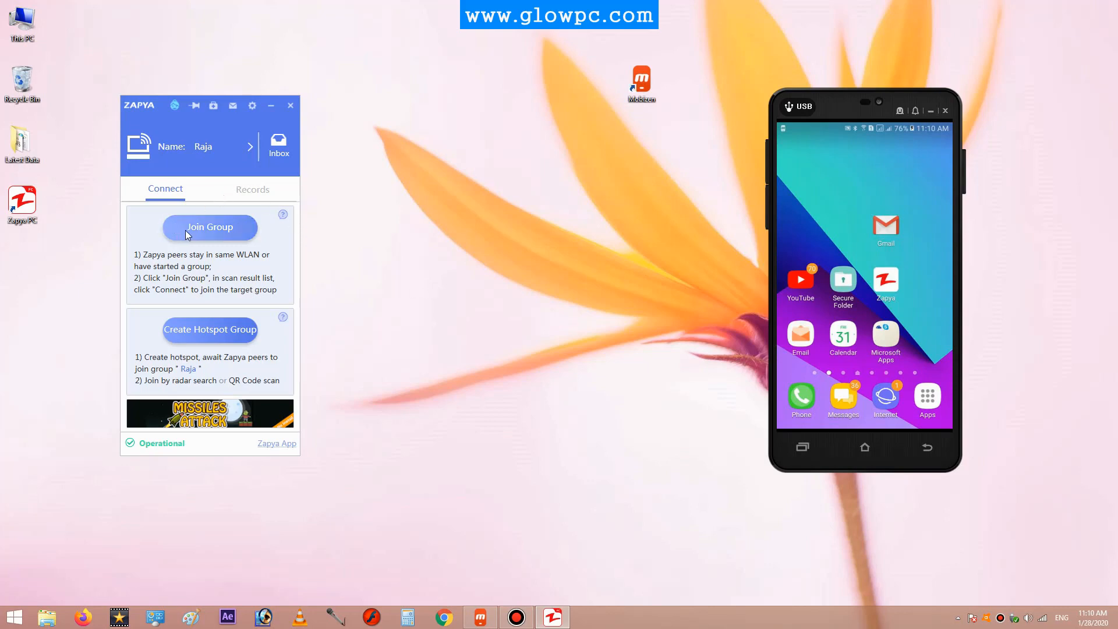
# Step: Use Join Group in Zapya PC to scan for connectable groups
pyautogui.click(210, 226)
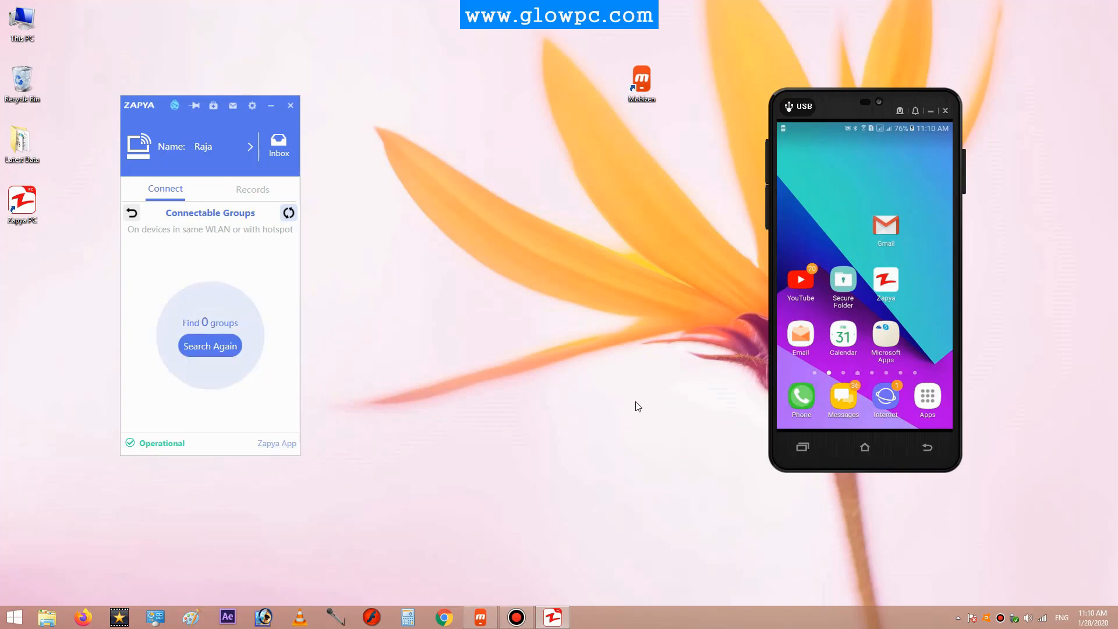
pyautogui.moveTo(877, 287)
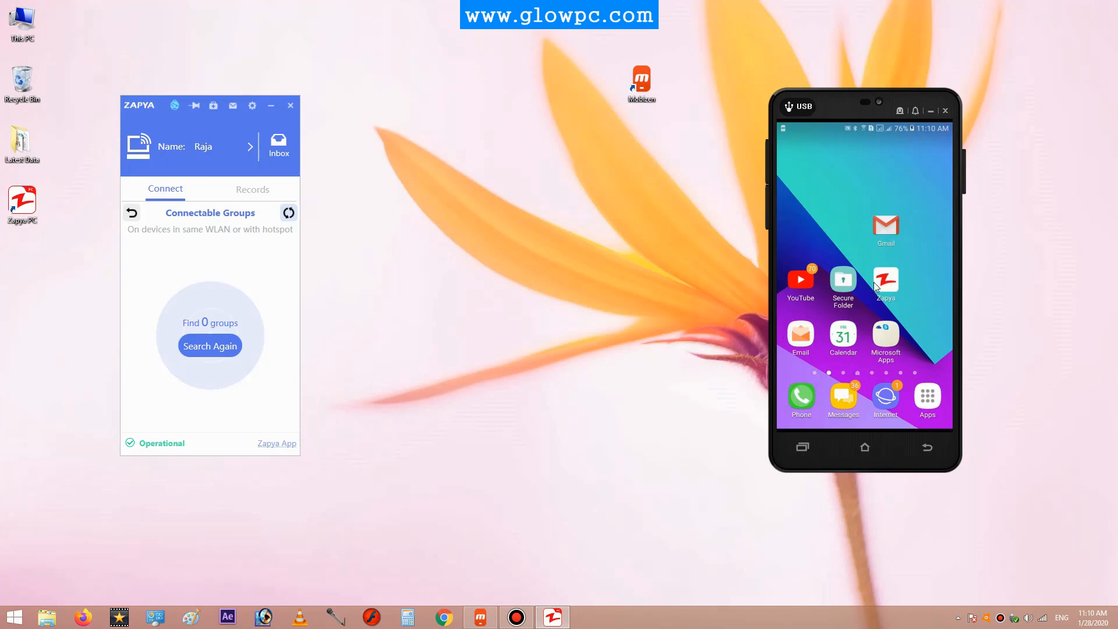
# Step: Launch Zapya on the phone and create group SM-G532F via the connect button
pyautogui.click(885, 280)
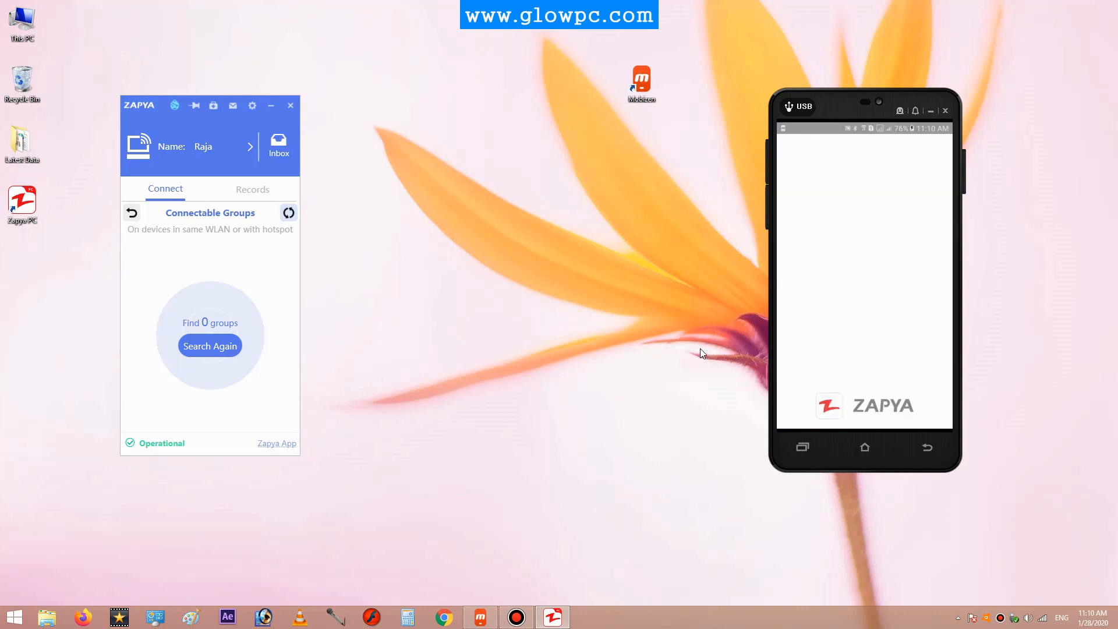
pyautogui.moveTo(739, 339)
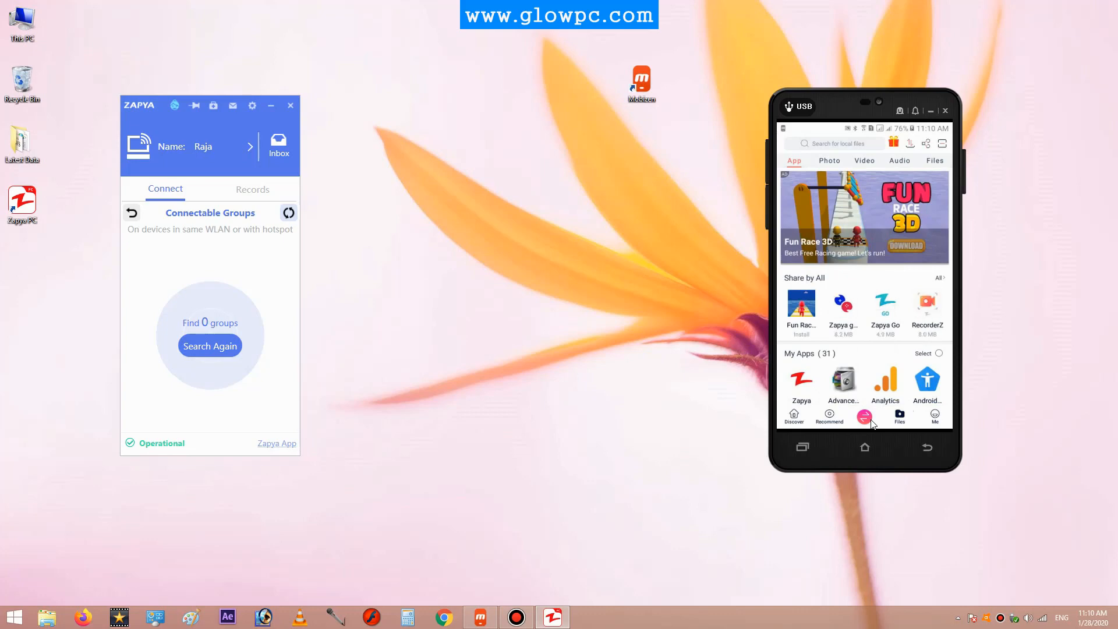
pyautogui.click(864, 417)
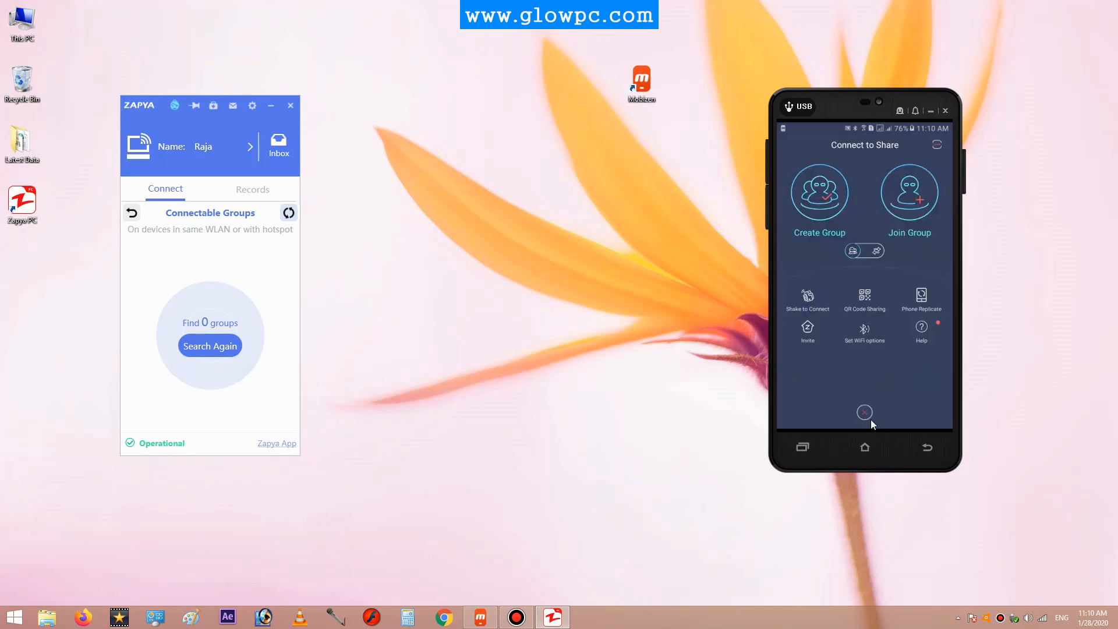
pyautogui.moveTo(799, 248)
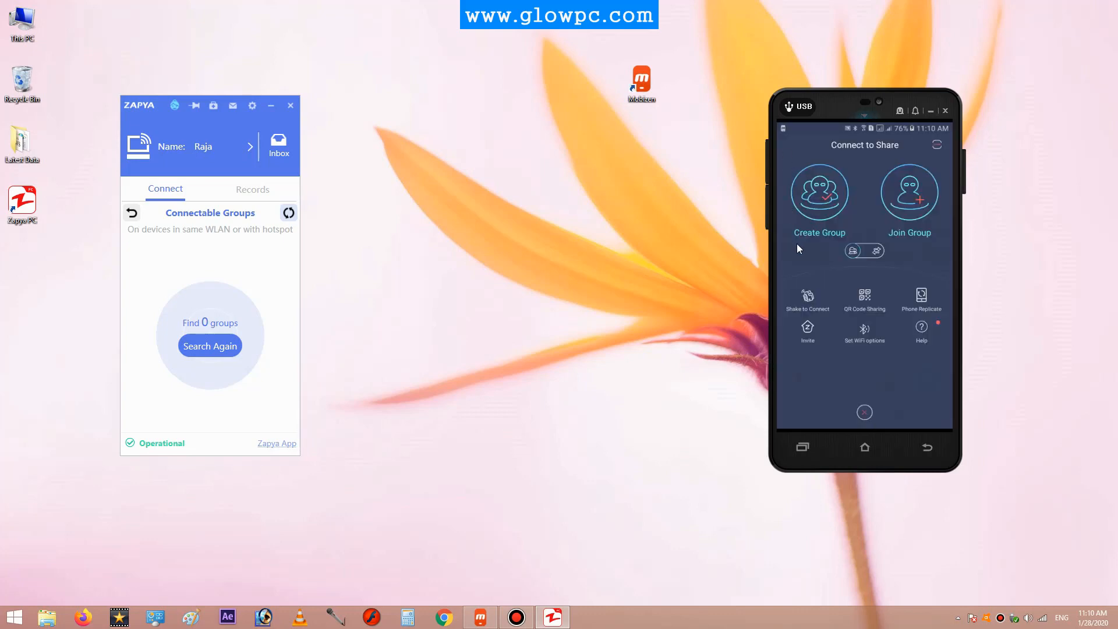
pyautogui.click(819, 193)
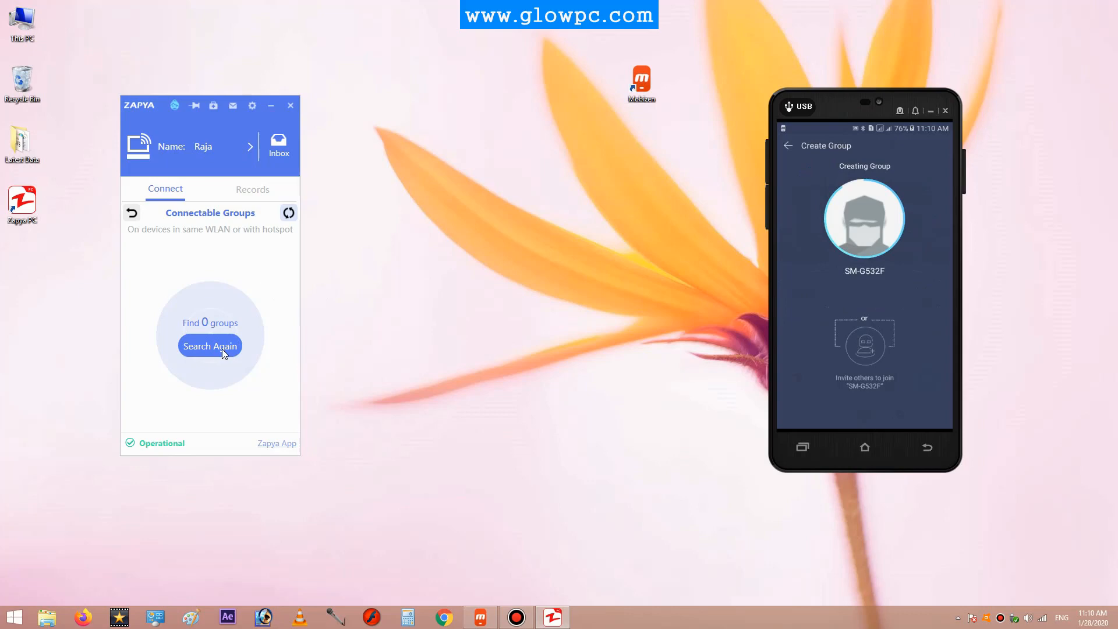
# Step: Rerun Search Again until SM-G532F shows under Connectable Groups
pyautogui.click(210, 346)
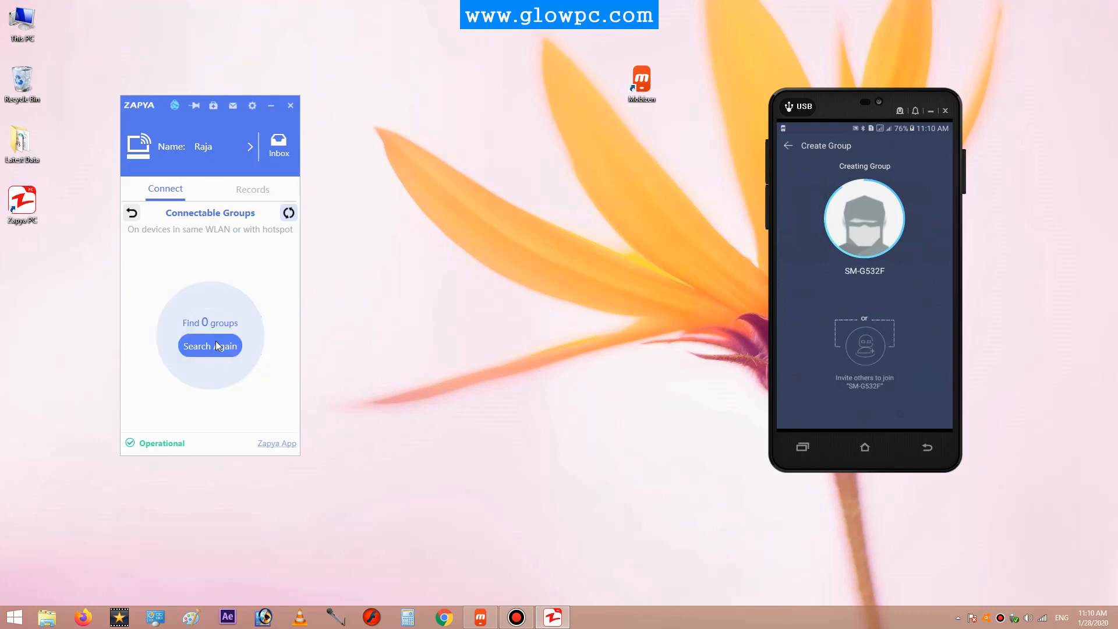
pyautogui.click(863, 344)
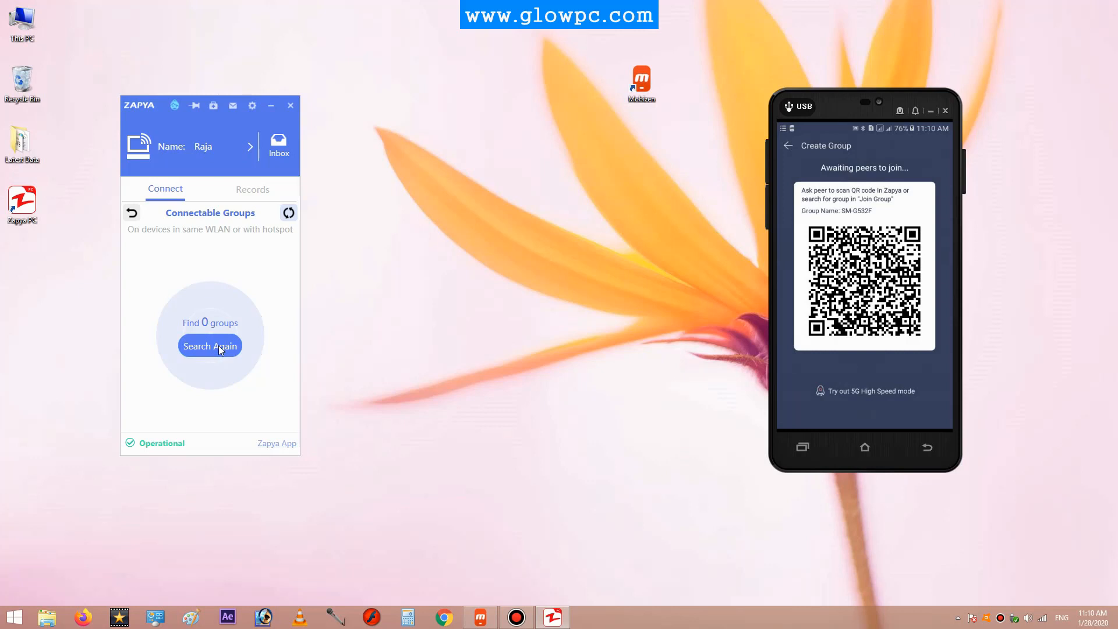
pyautogui.click(210, 346)
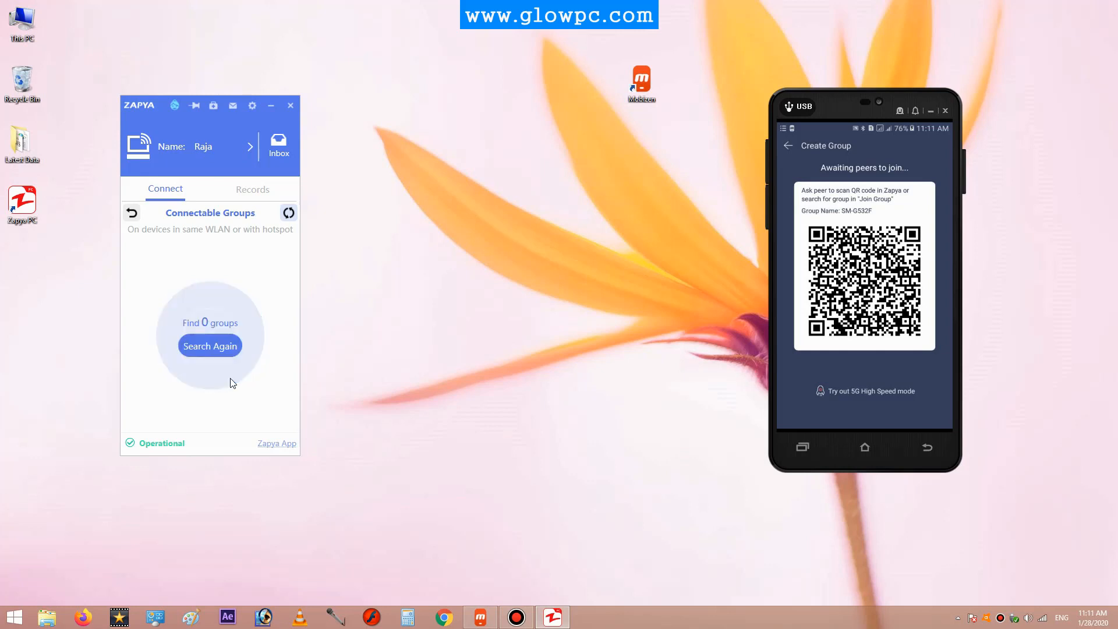
pyautogui.click(209, 346)
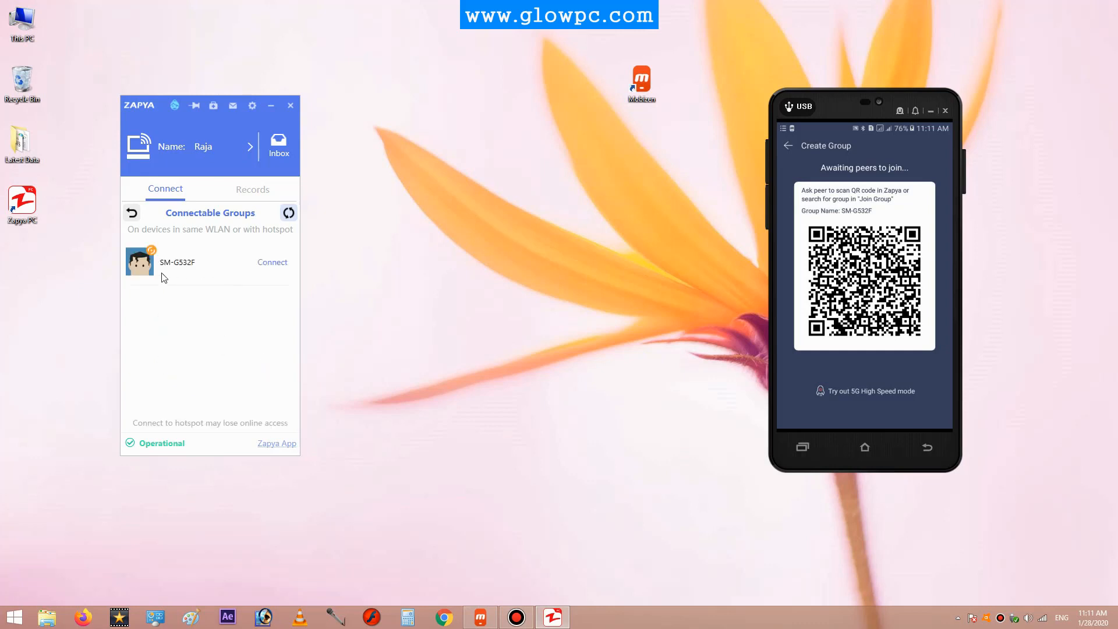
pyautogui.moveTo(197, 278)
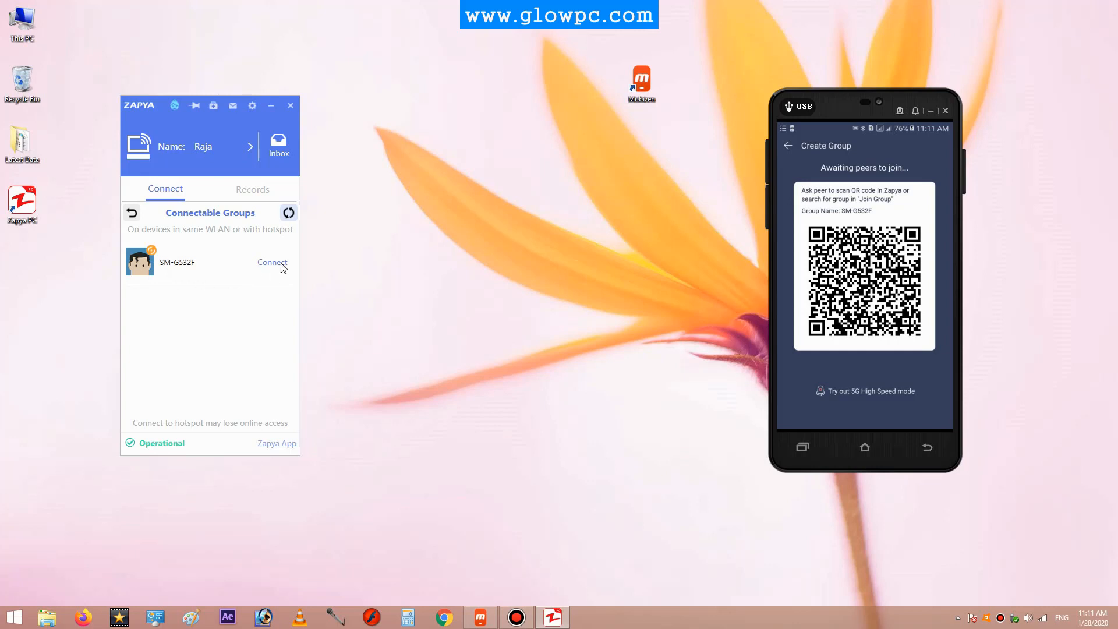
# Step: Connect Zapya PC to the SM-G532F group from the Connectable Groups list
pyautogui.click(272, 261)
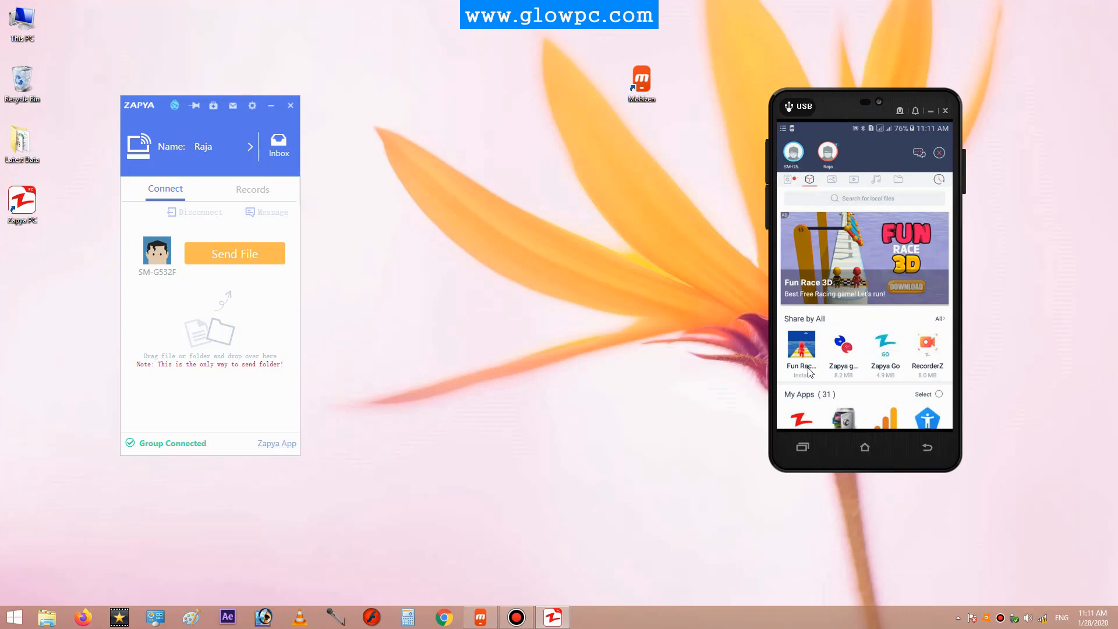
pyautogui.moveTo(595, 347)
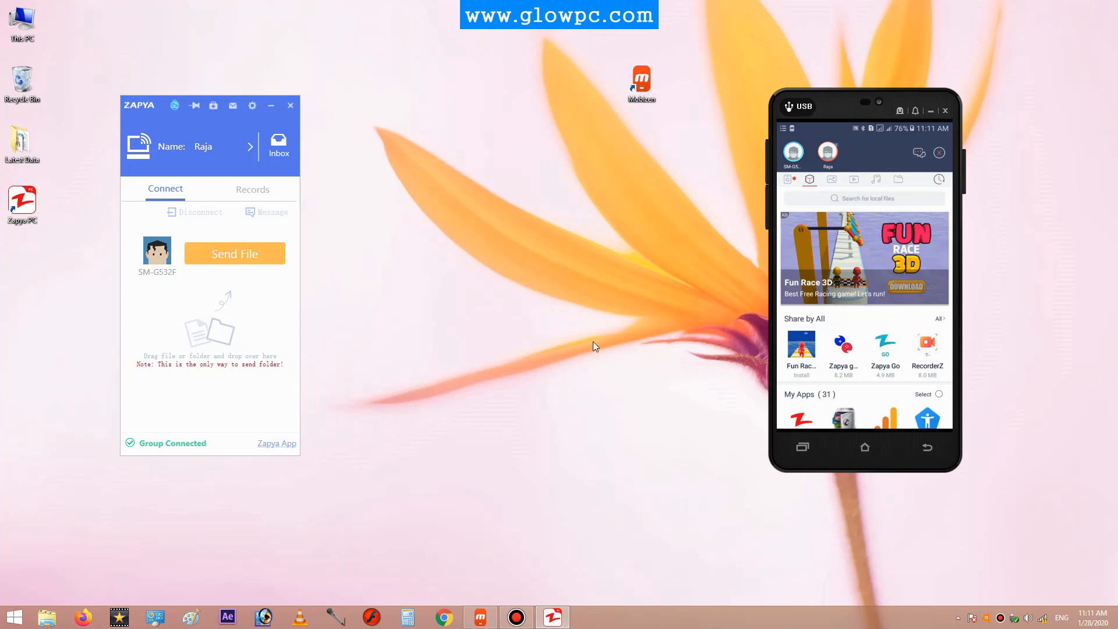
pyautogui.moveTo(531, 349)
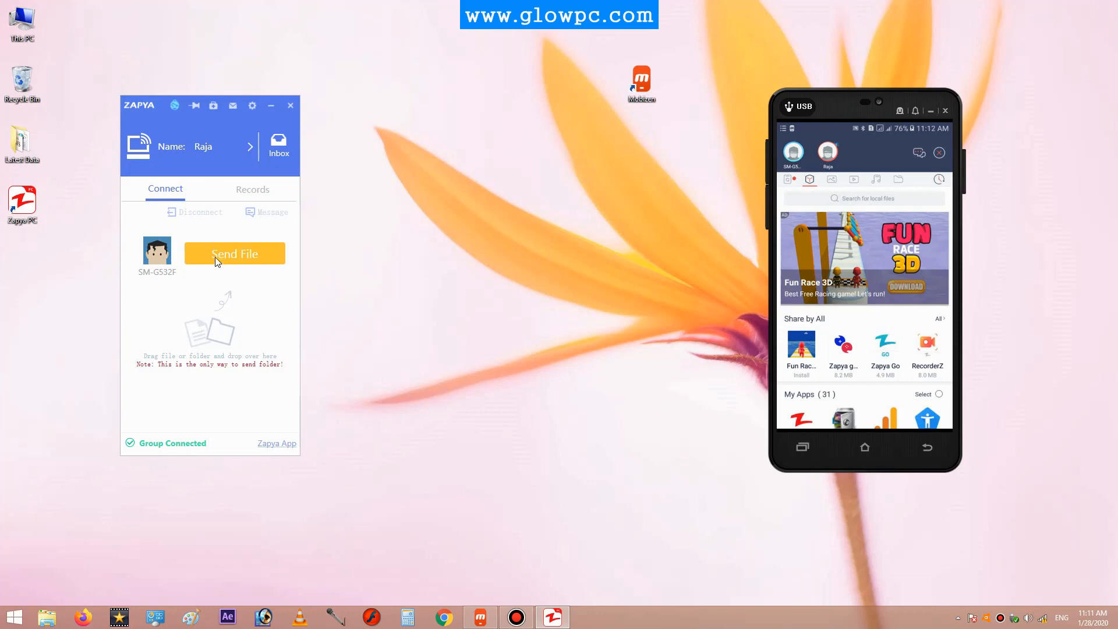
# Step: Send the 3D Picture Gallery Slideshow mp4 from Documents to SM-G532F
pyautogui.click(234, 254)
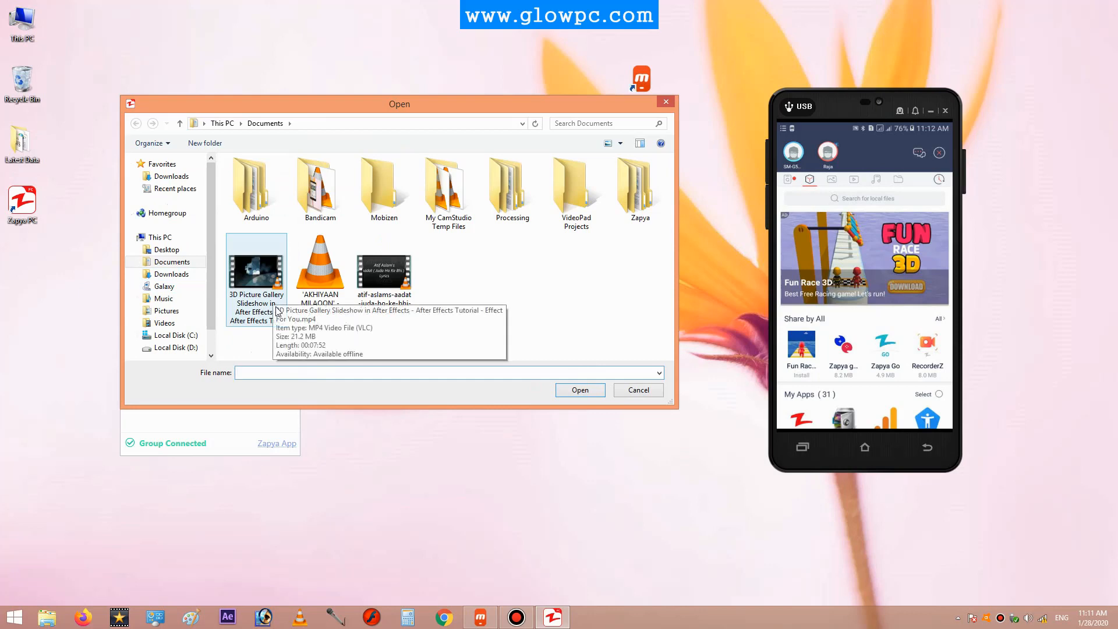
pyautogui.click(256, 266)
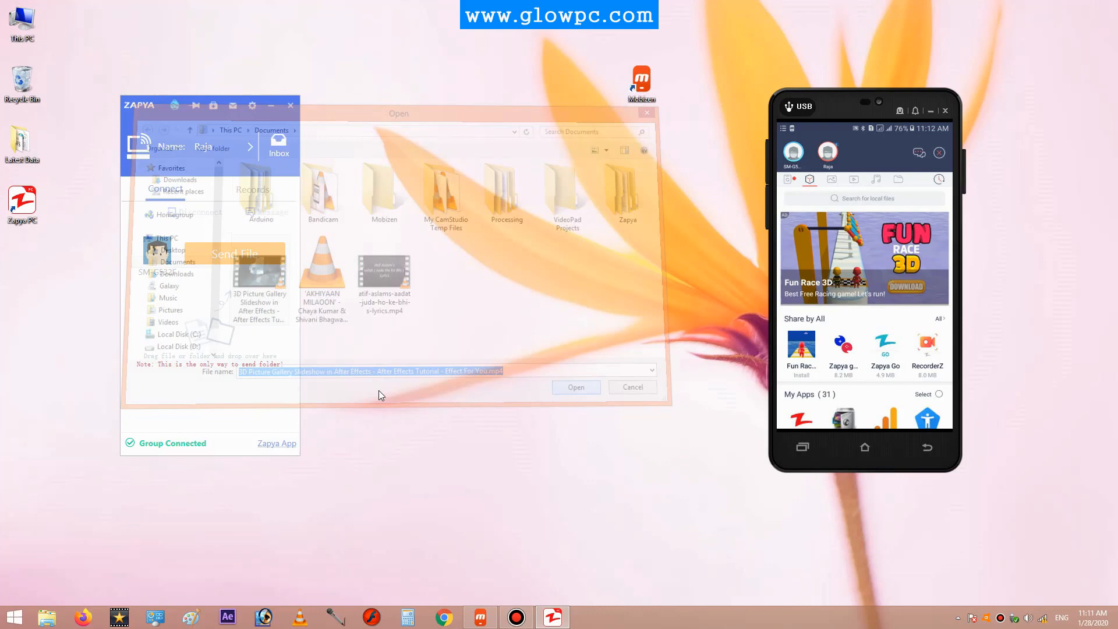
pyautogui.click(575, 386)
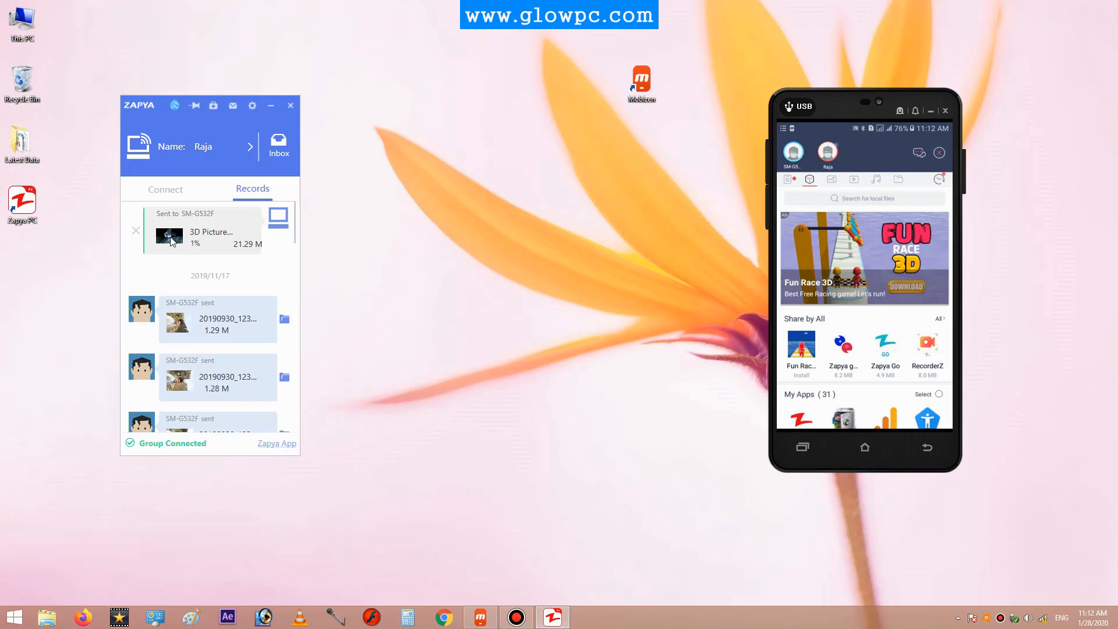
pyautogui.moveTo(214, 232)
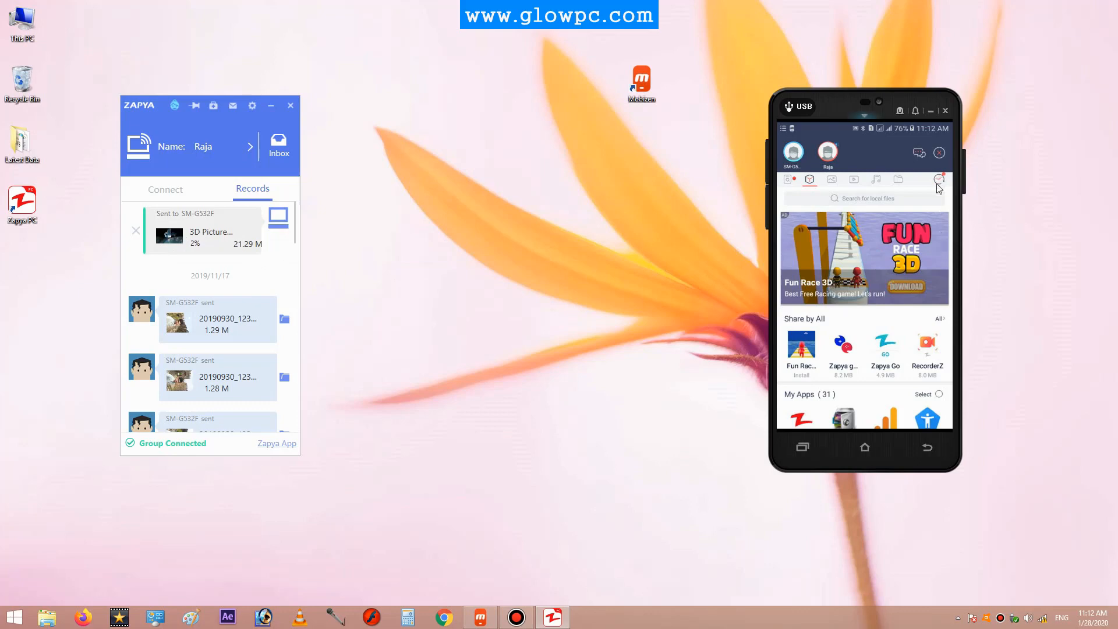
pyautogui.moveTo(911, 337)
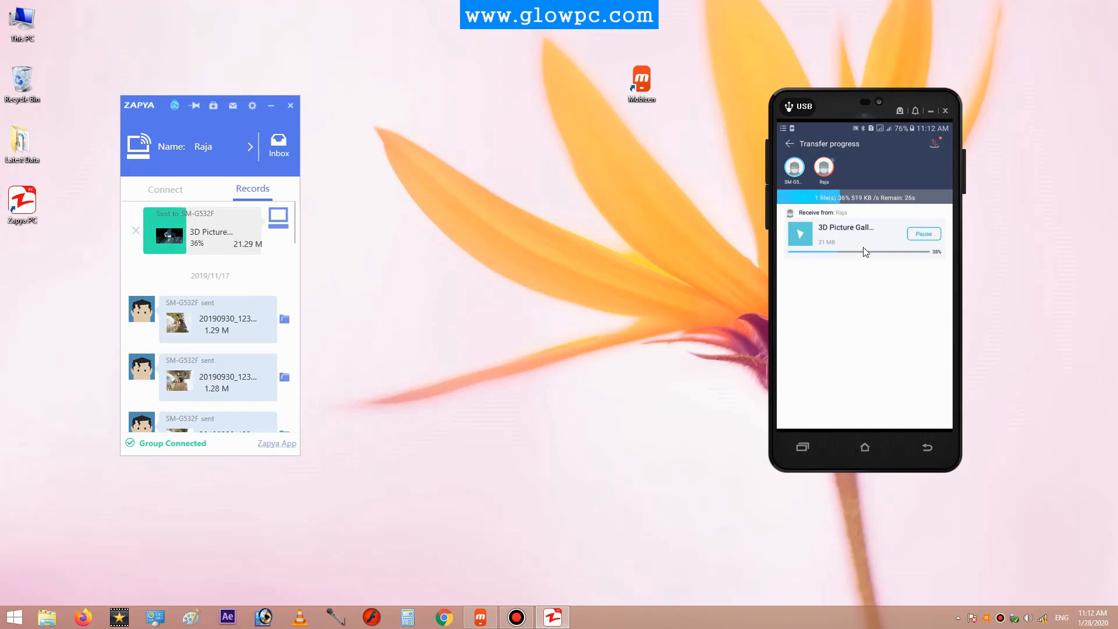
pyautogui.moveTo(863, 291)
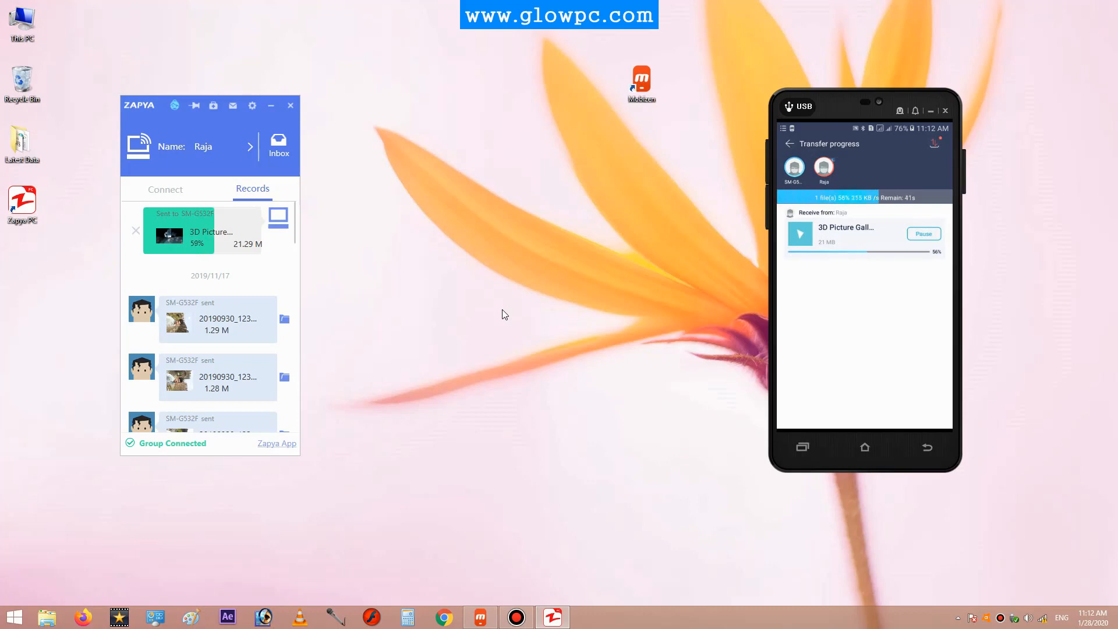
pyautogui.moveTo(499, 314)
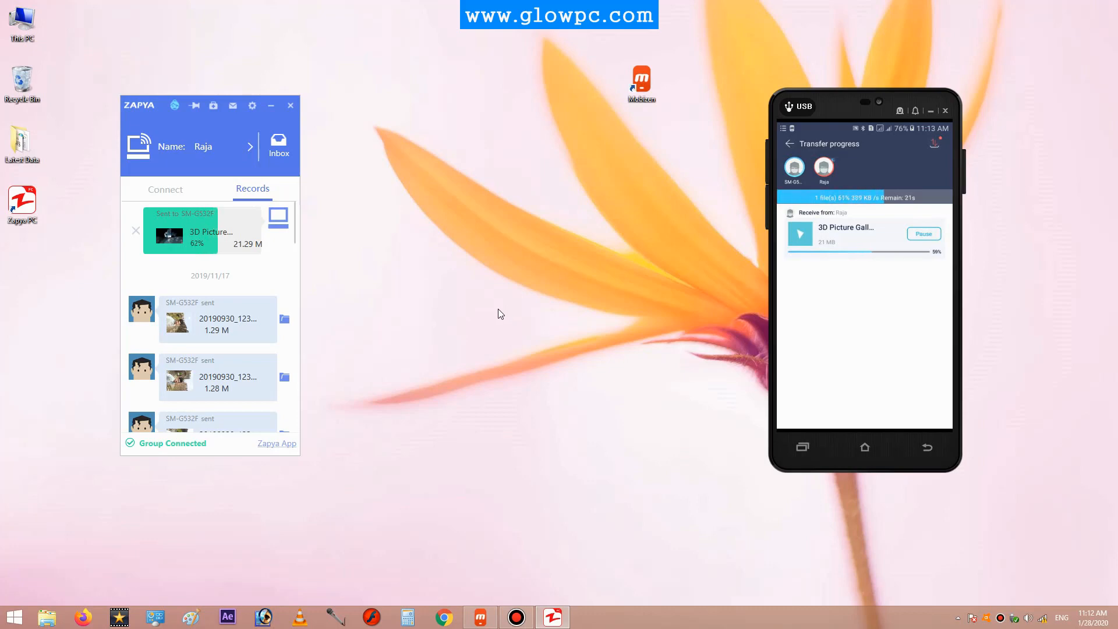